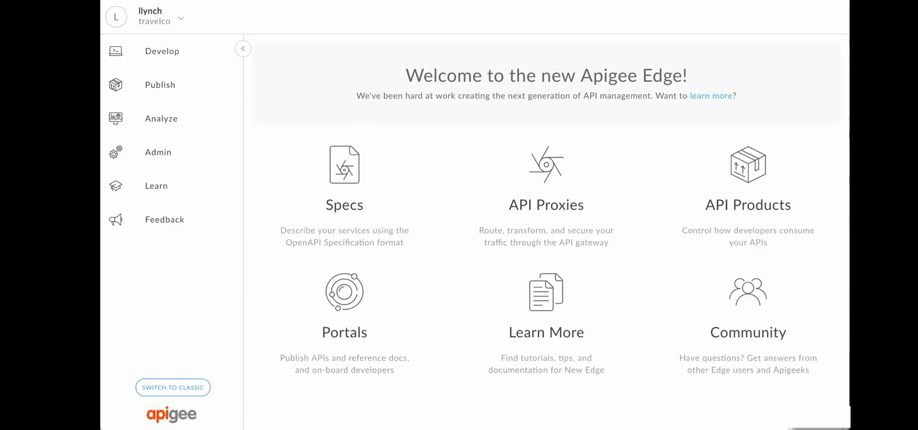
Step: View the classic Edge dashboard, then return to the new Edge experience
click(172, 388)
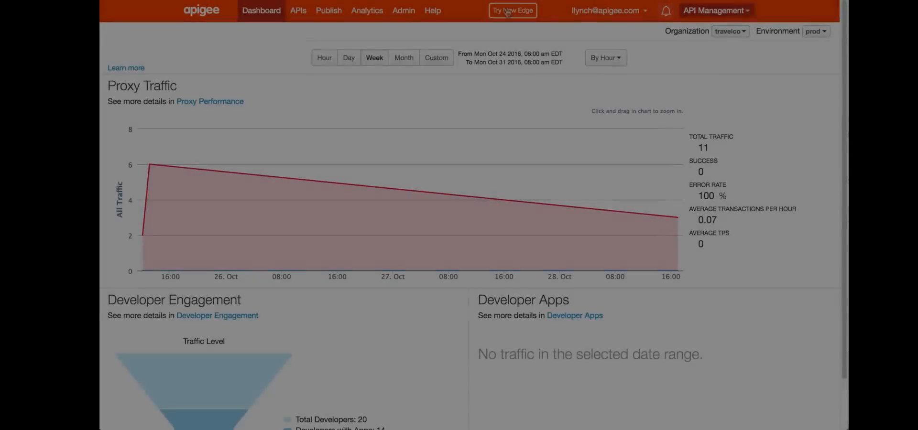
click(512, 10)
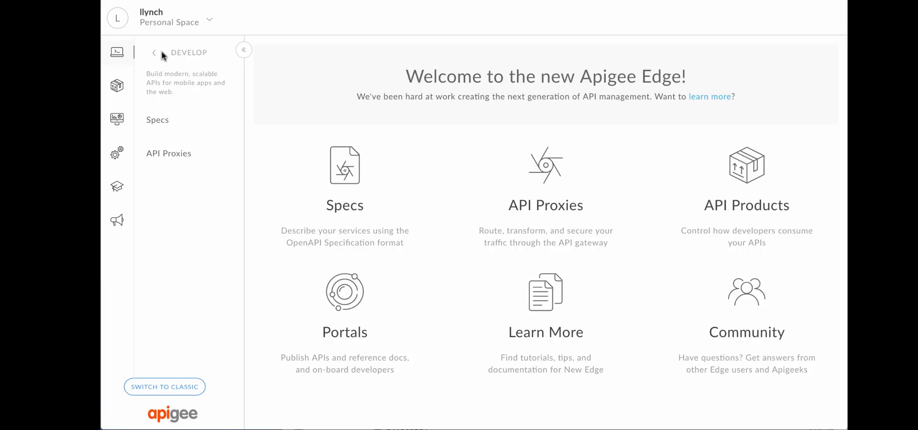
mouse_move(155, 126)
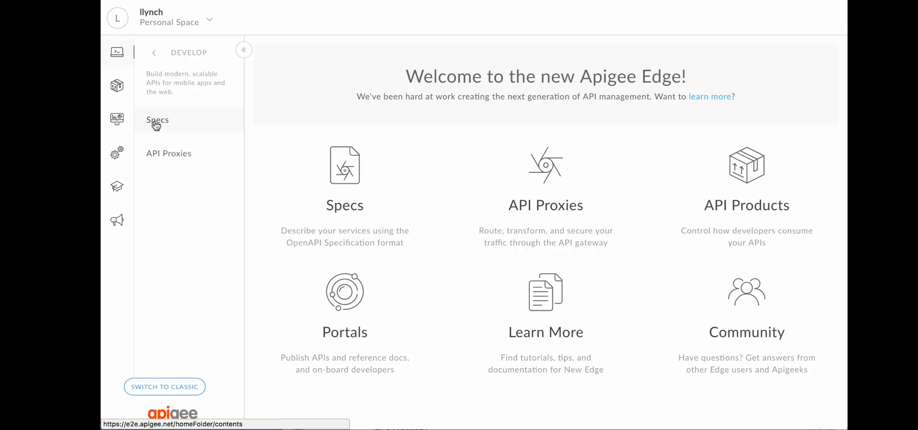
Step: Open the foodcarts OpenAPI spec and scroll through its YAML
click(157, 120)
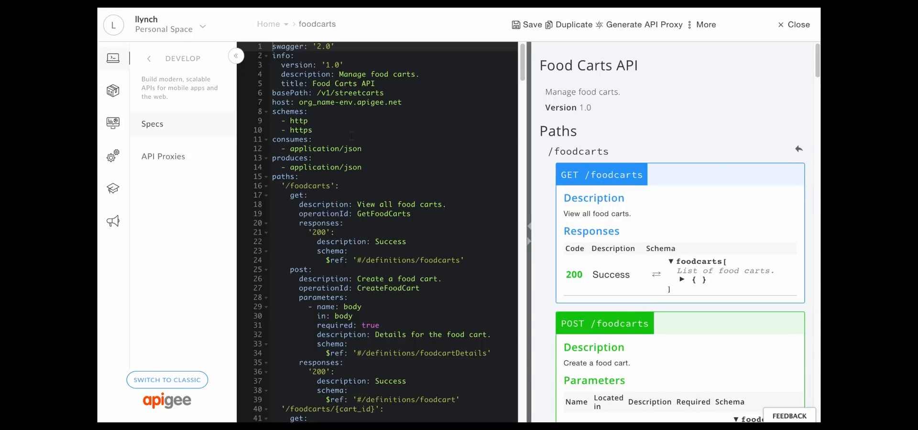
scroll(down, 3)
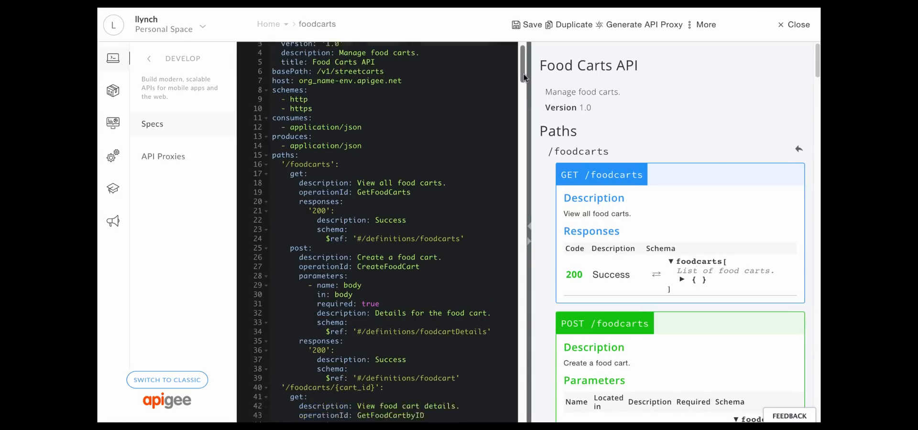
scroll(down, 3)
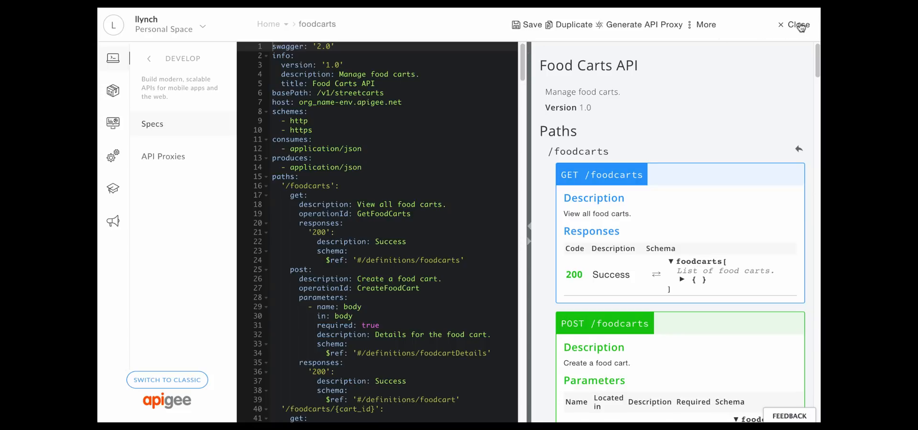
Step: Generate a proxy from the foodcarts spec, keeping default details, all nine flows, pass-through security and both virtual hosts
click(798, 24)
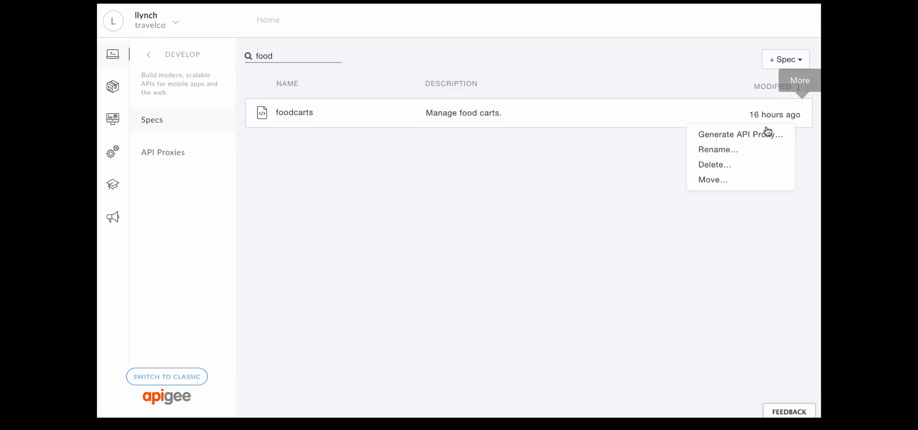
click(738, 134)
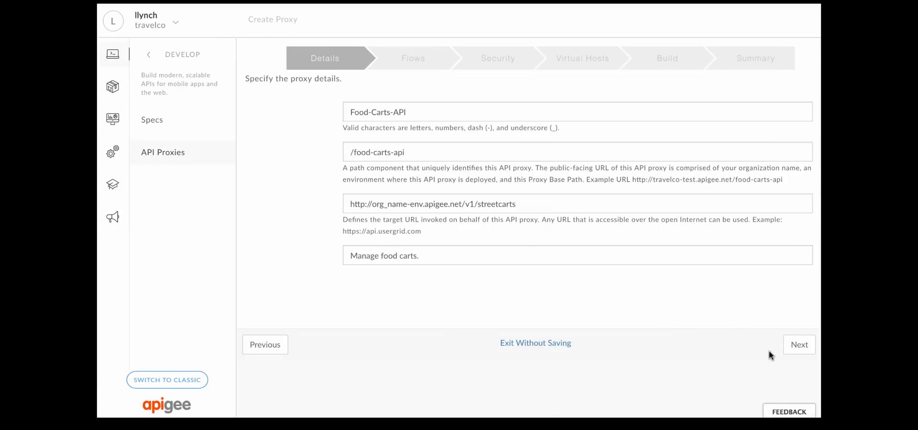
click(799, 345)
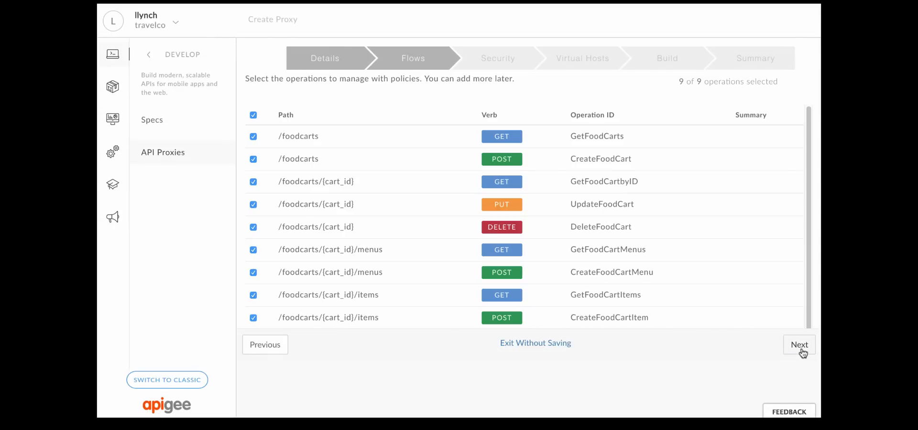
click(799, 345)
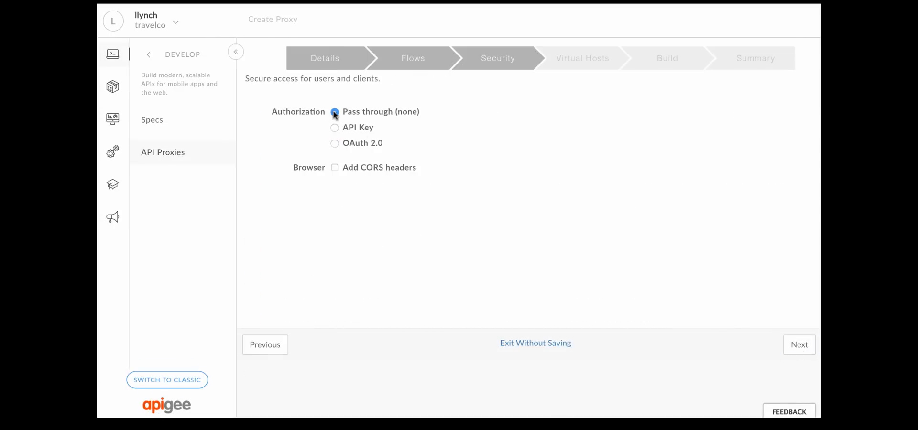
click(799, 345)
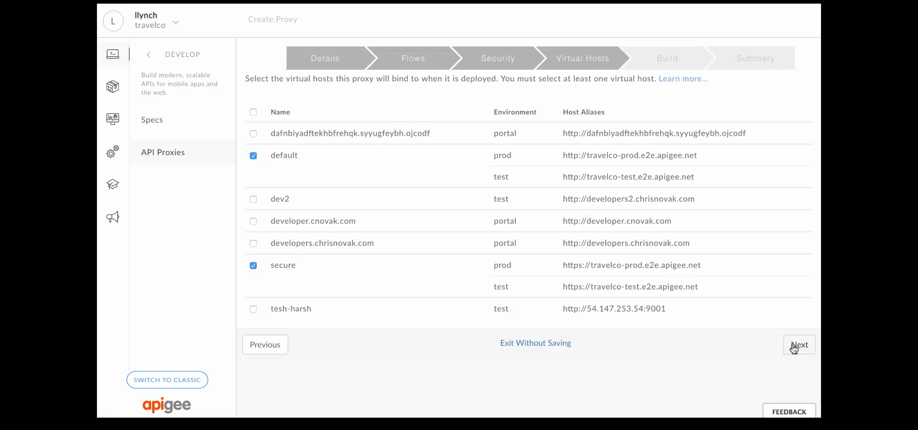
click(799, 345)
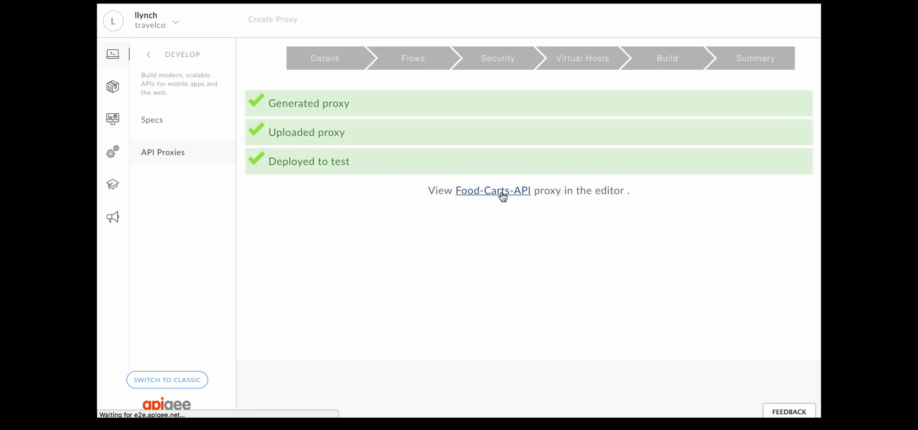
Step: Open the deployed Food-Carts-API proxy's revision 1 overview
click(493, 191)
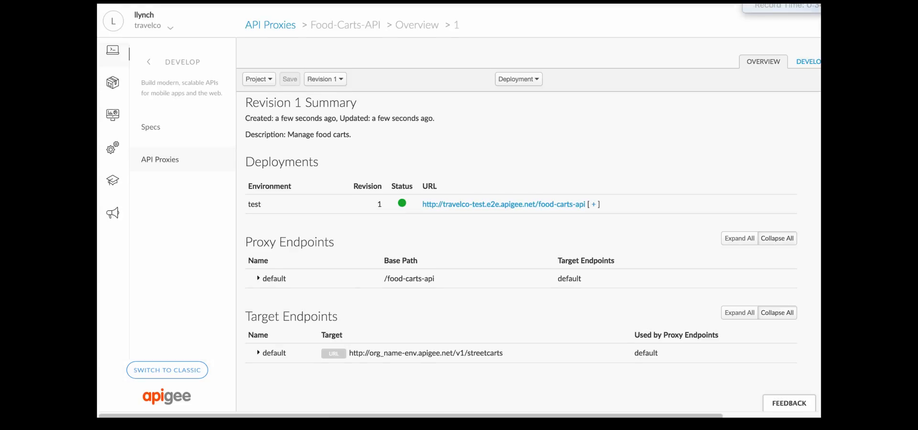
click(149, 61)
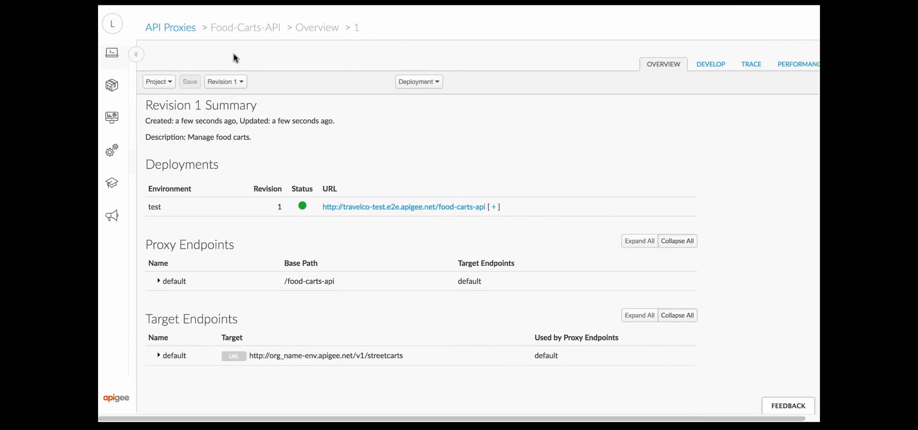
click(111, 53)
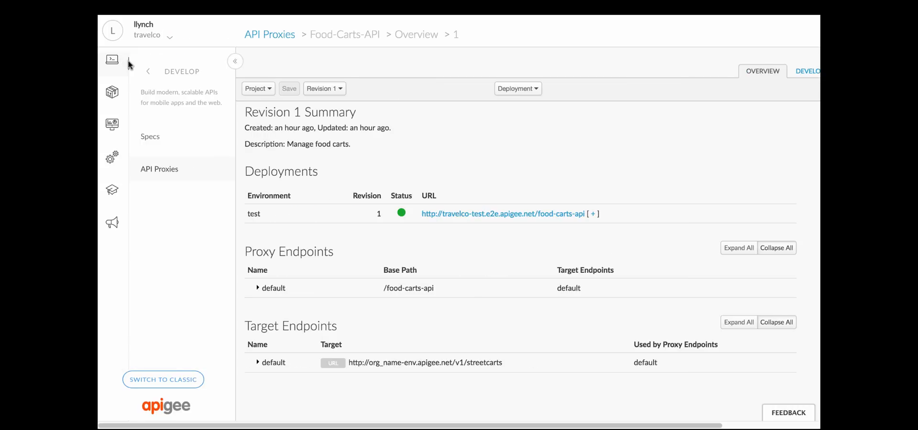
click(112, 93)
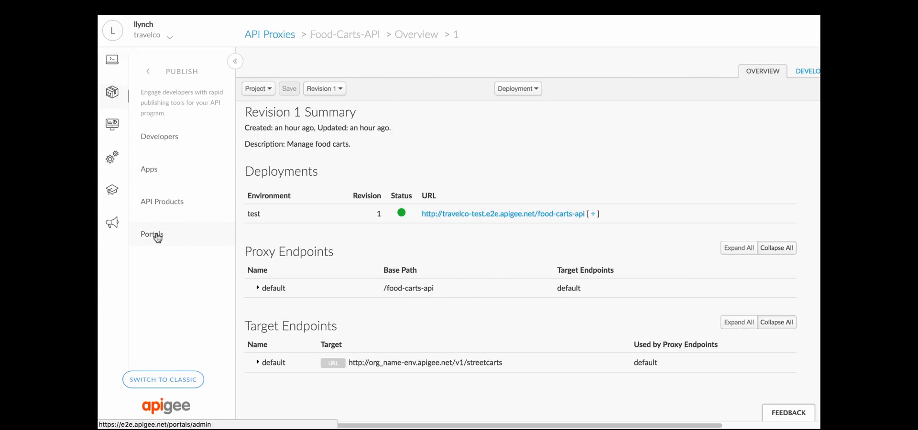
Step: Create a new portal named 'Streetcarts' with a description
click(151, 234)
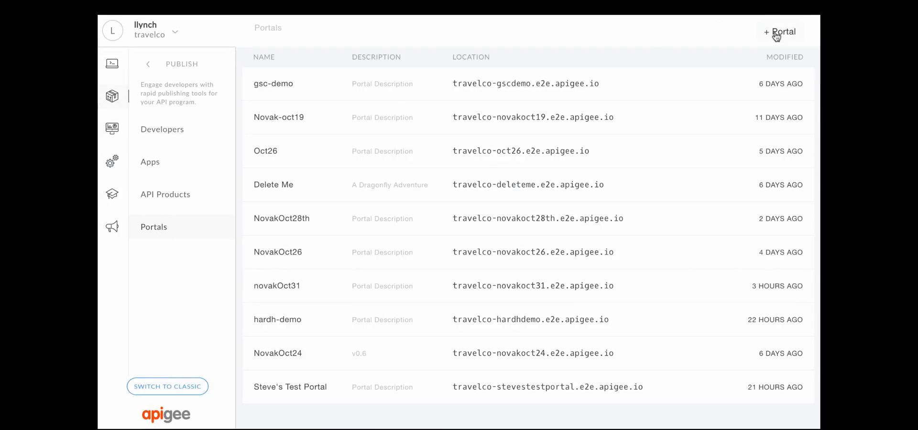
text(Streetcarts portal)
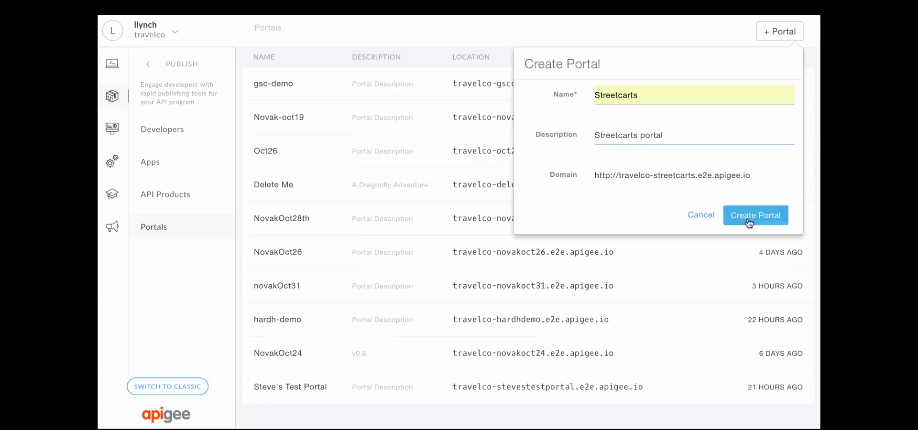
click(756, 215)
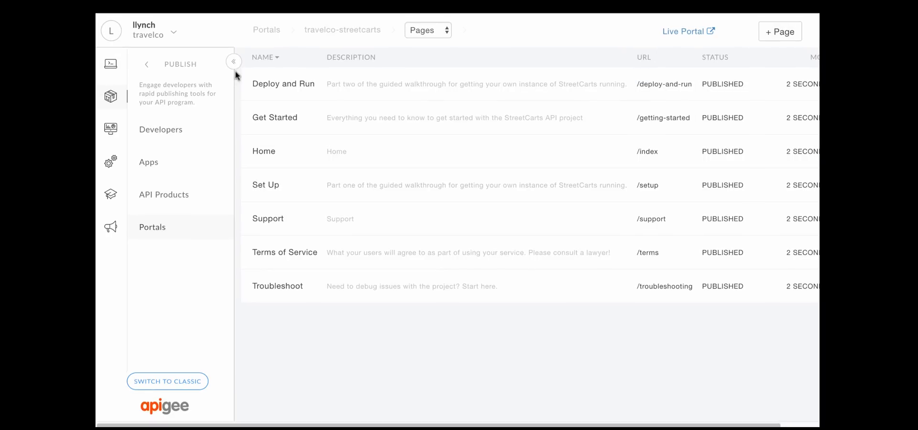
Step: Add an API product with the foodcarts spec snapshot on the portal's APIs page
click(233, 61)
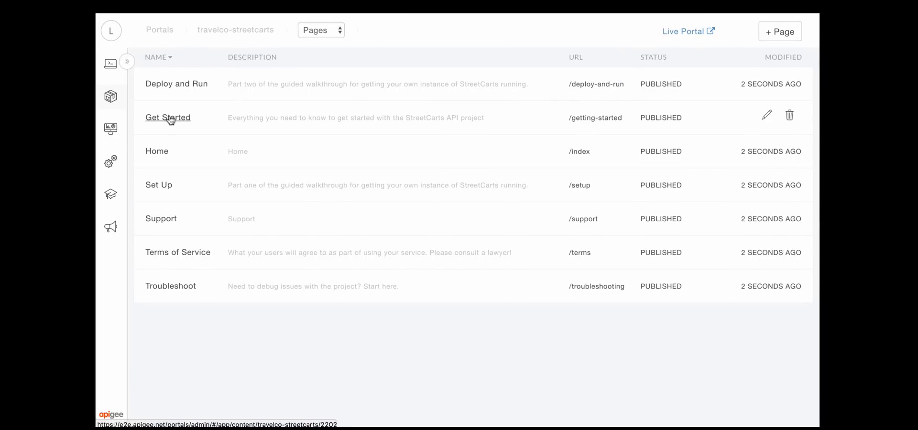
click(168, 117)
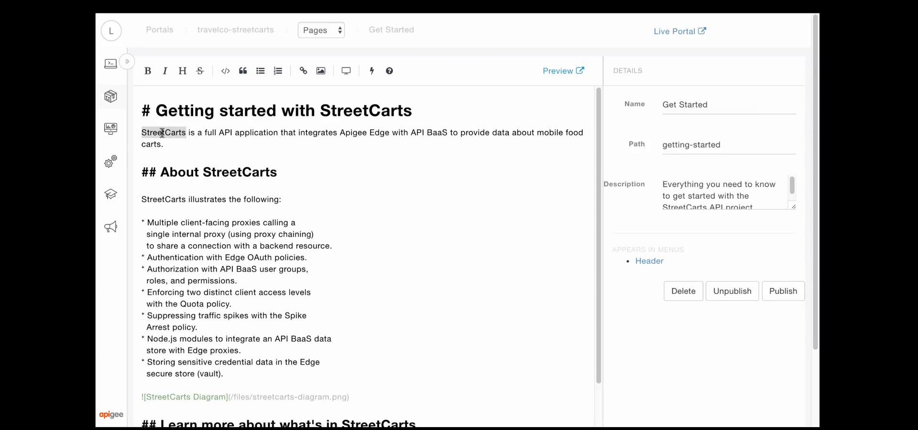
click(147, 71)
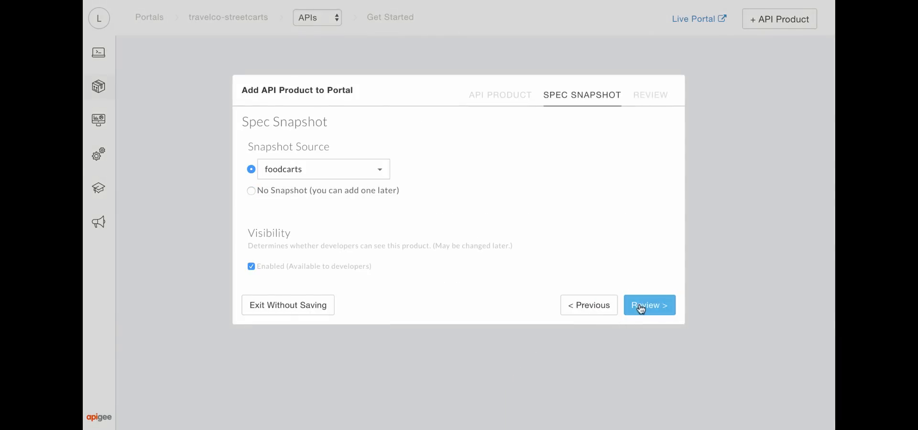
click(649, 305)
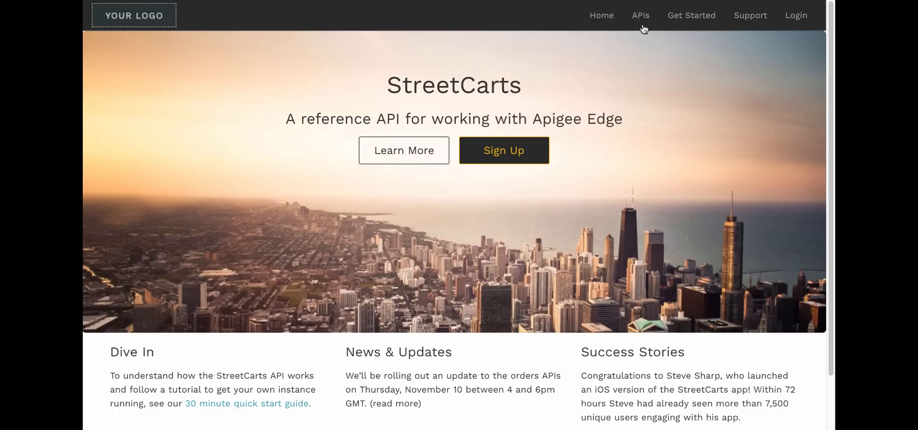
Step: View the Streetcarts API product details in the live portal, then open Edge's Learn resources
click(641, 16)
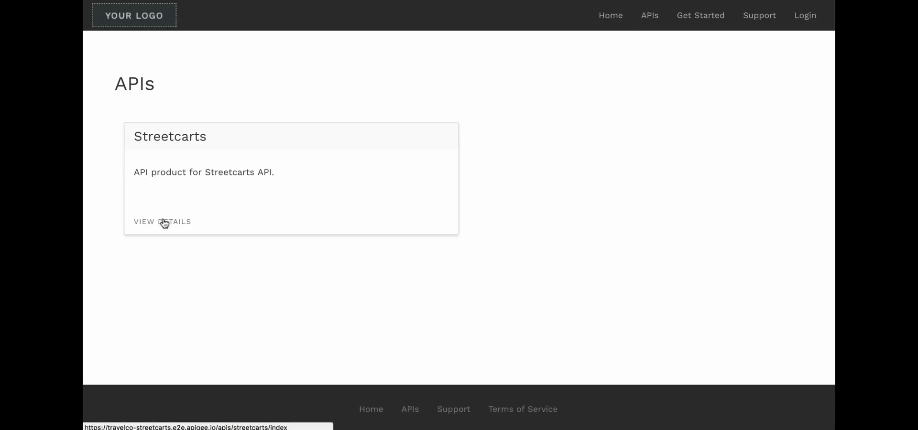
click(162, 222)
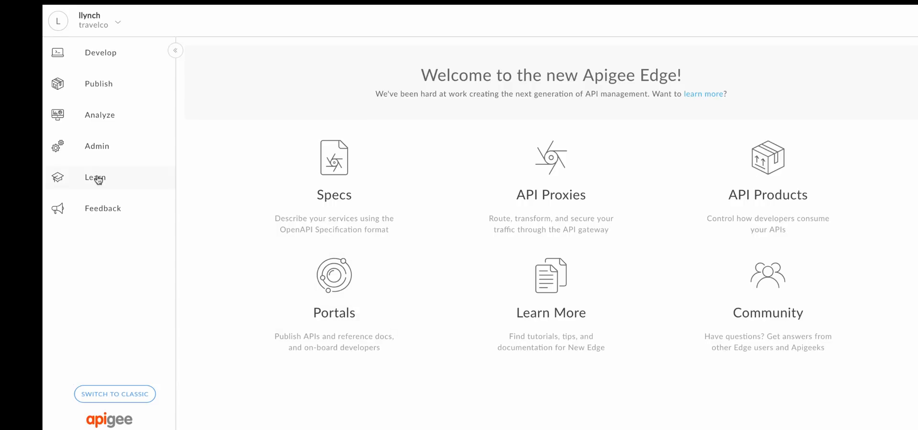
click(95, 178)
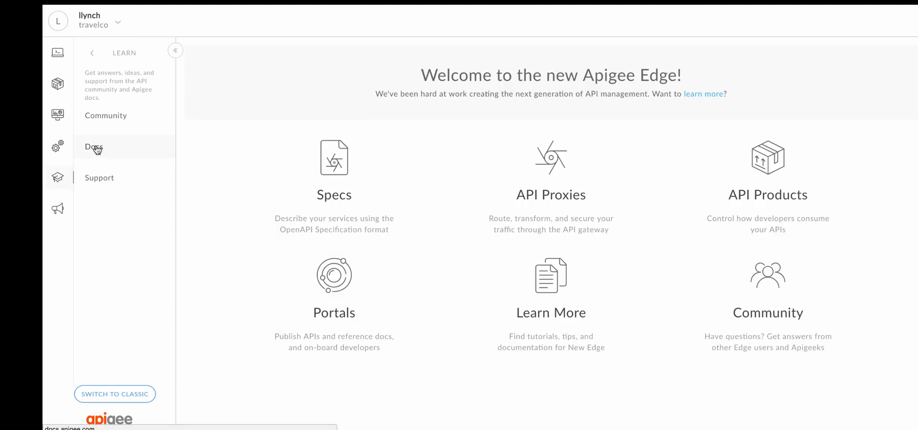